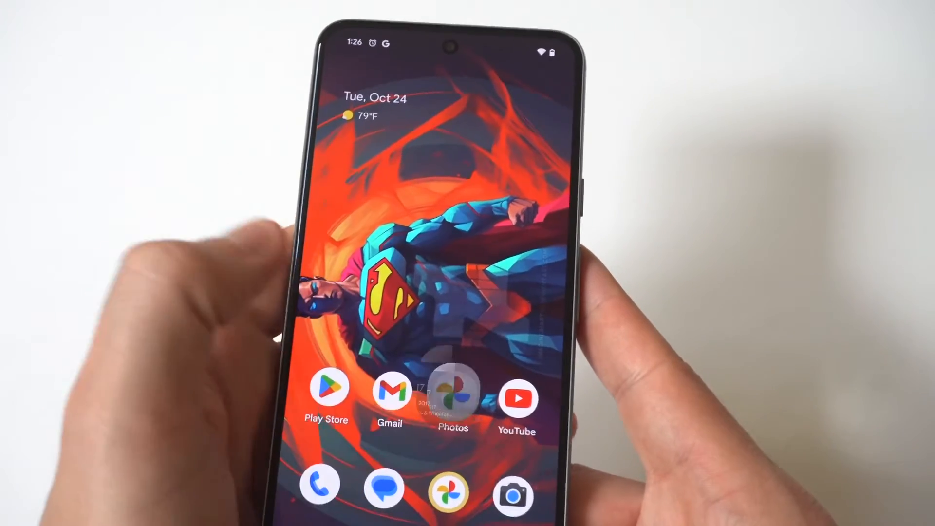
- Launch Google Photos to reach the on-device folders Camera, Screenshots, Download and Movies
{"action": "left_click", "coordinate": [453, 393]}
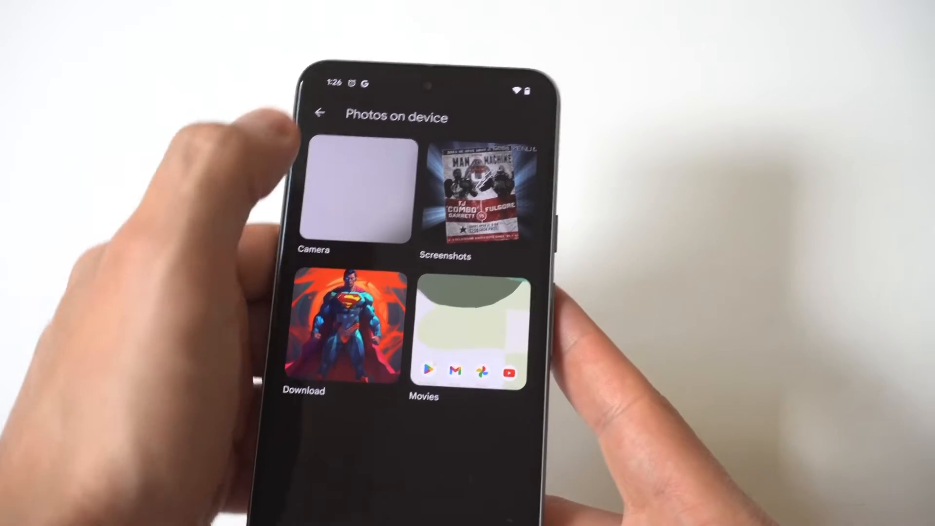
{"action": "left_click", "coordinate": [354, 187]}
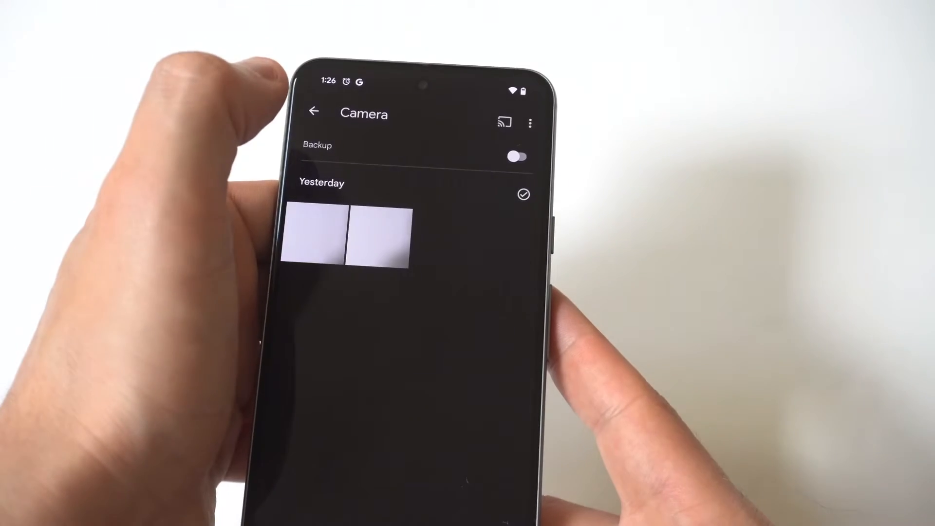
{"action": "left_click", "coordinate": [313, 112]}
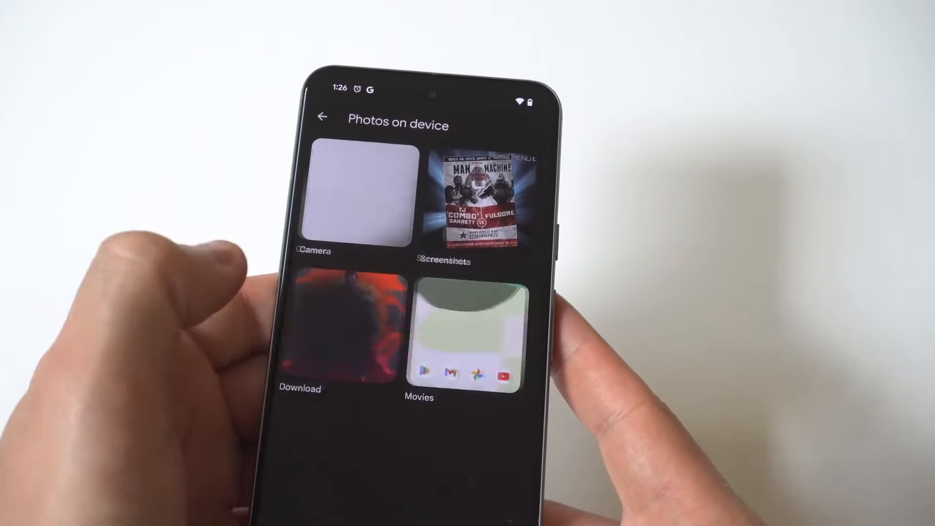
- Enter the Download folder, start trashing the three Superman images, then cancel the Moving items to trash dialog
{"action": "left_click", "coordinate": [338, 330]}
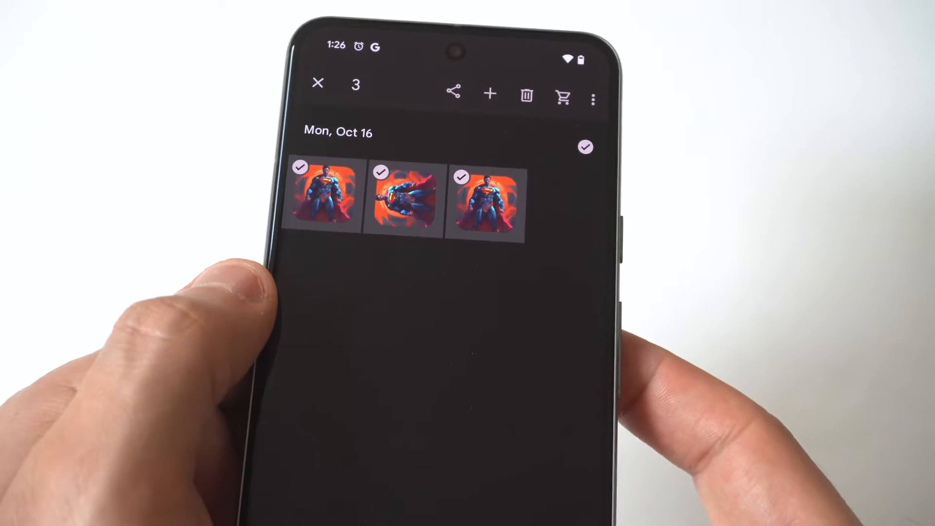
{"action": "left_click", "coordinate": [527, 95]}
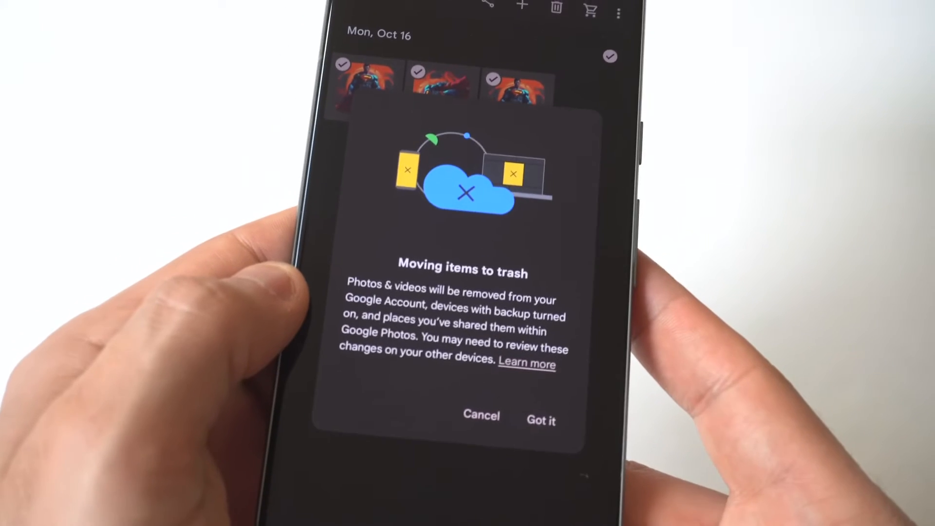
{"action": "left_click", "coordinate": [540, 416]}
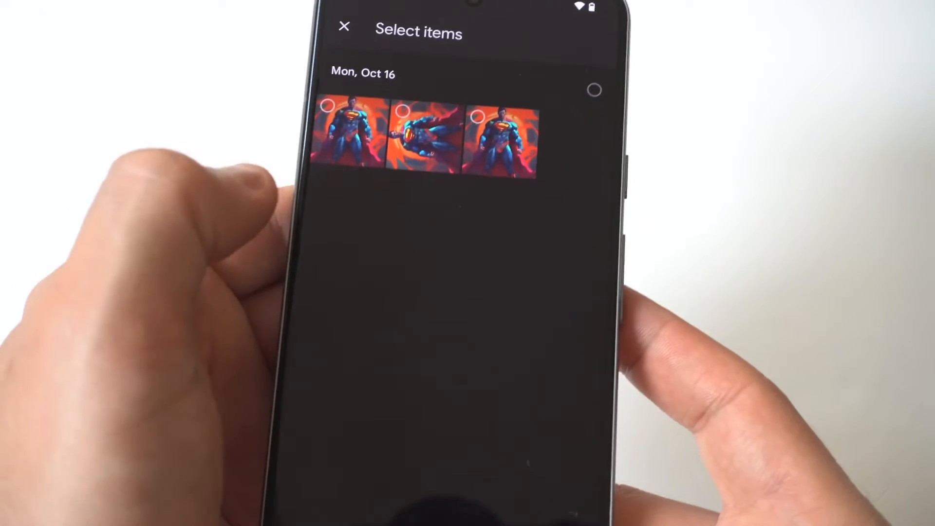
- Select all three Mon, Oct 16 Superman images via the date checkmark and send them to trash
{"action": "left_click", "coordinate": [594, 89]}
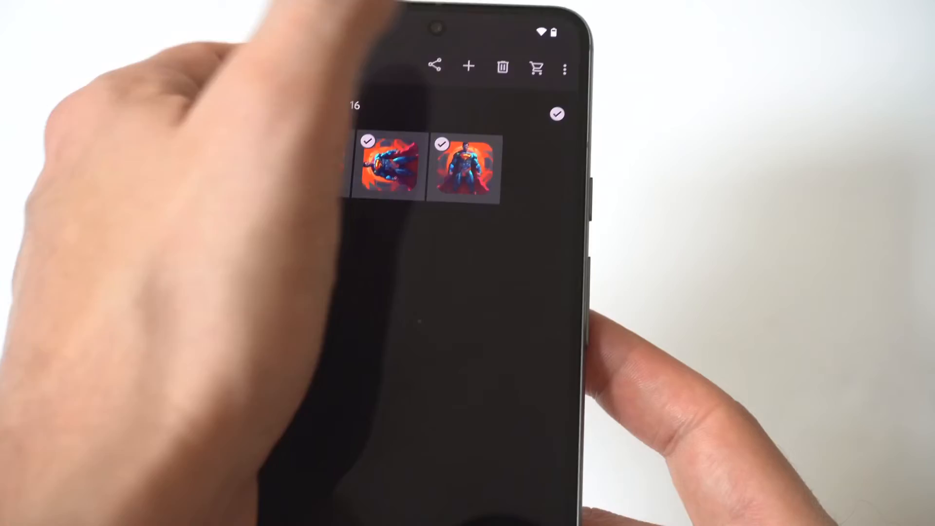
{"action": "left_click", "coordinate": [502, 66]}
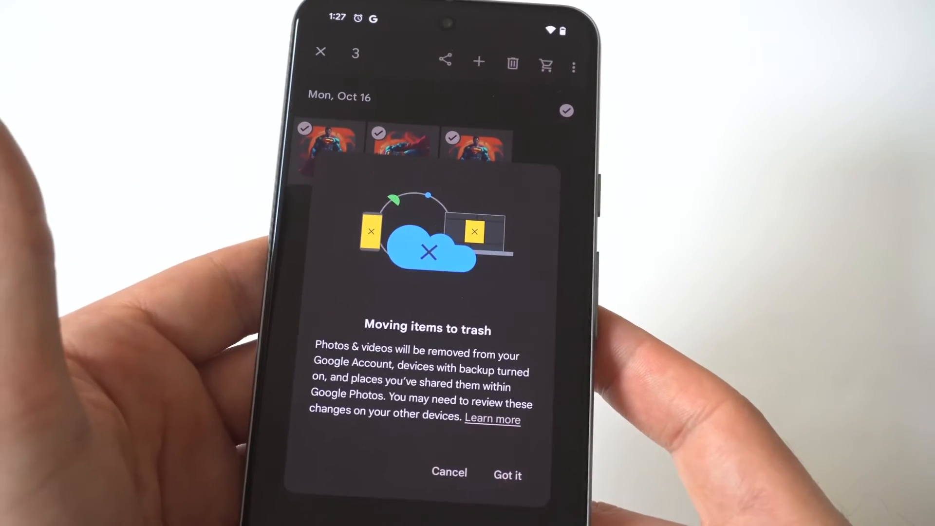